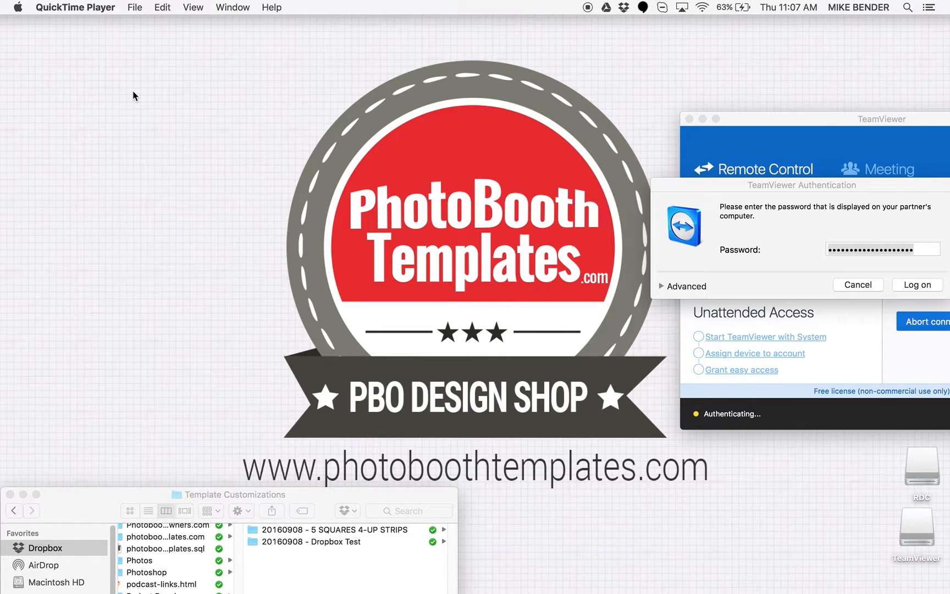
mouse_move(867, 178)
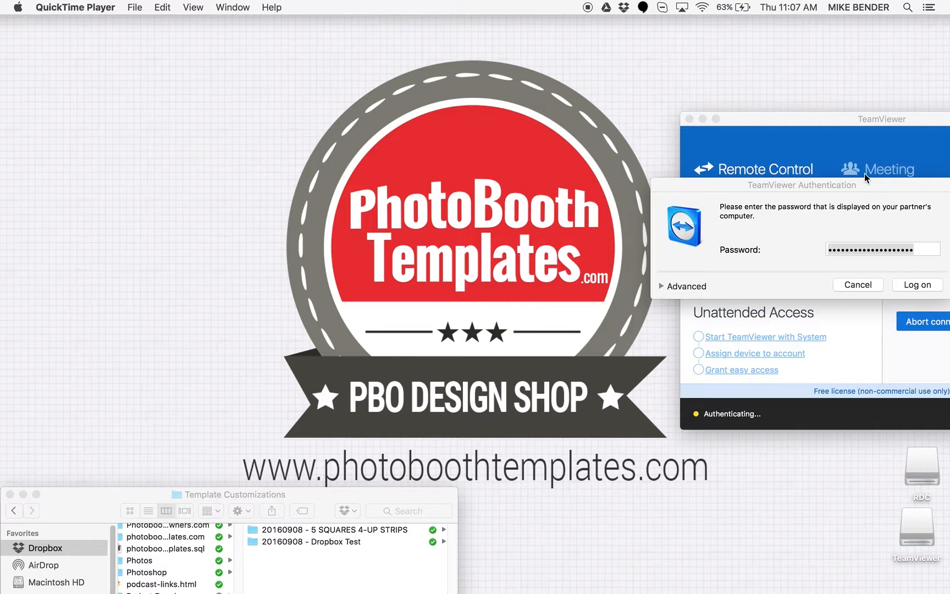
mouse_move(868, 212)
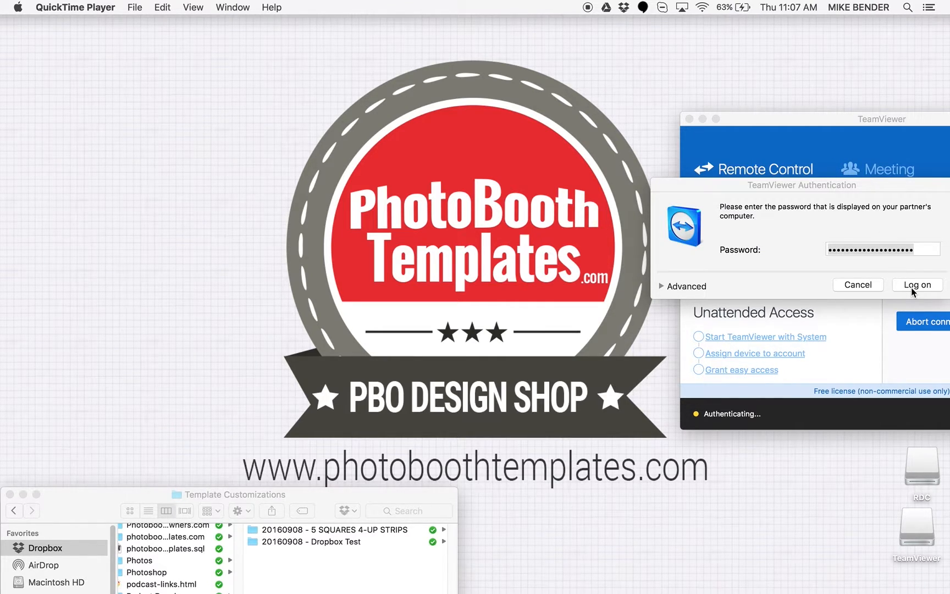
Log on to the partner computer in TeamViewer's Authentication dialog
click(916, 285)
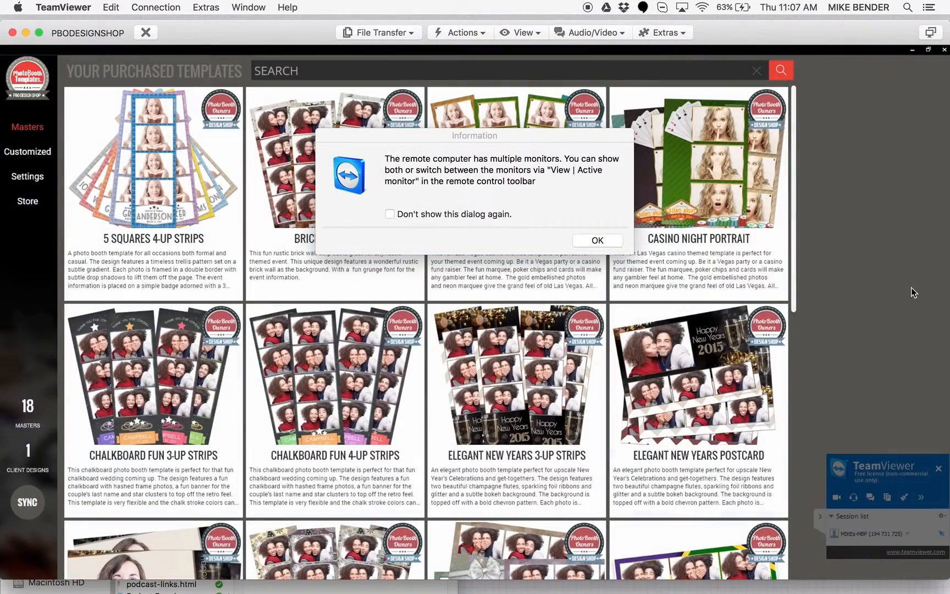
Dismiss the multiple-monitor message and show the Settings page with the customization folder locations
click(596, 241)
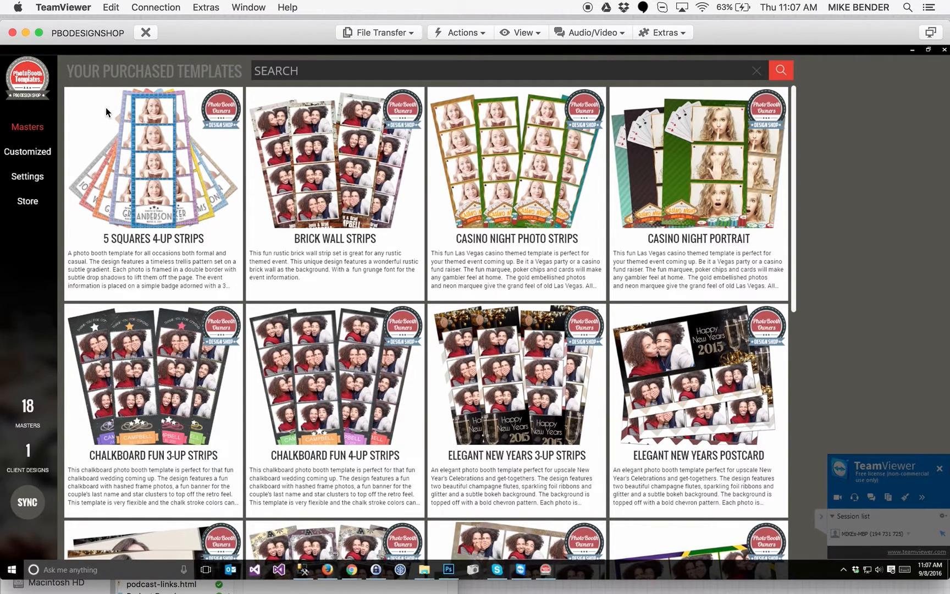
click(28, 176)
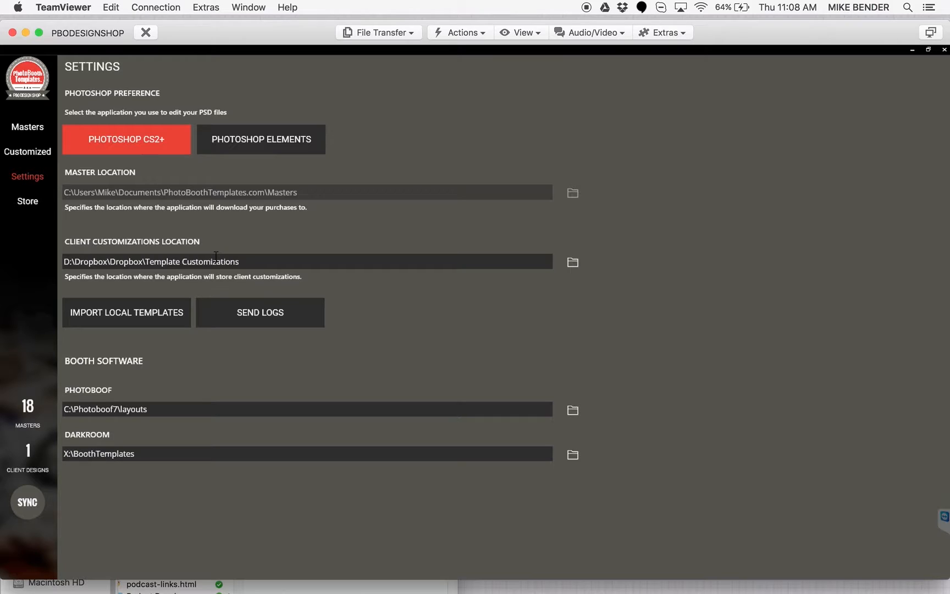
mouse_move(35, 135)
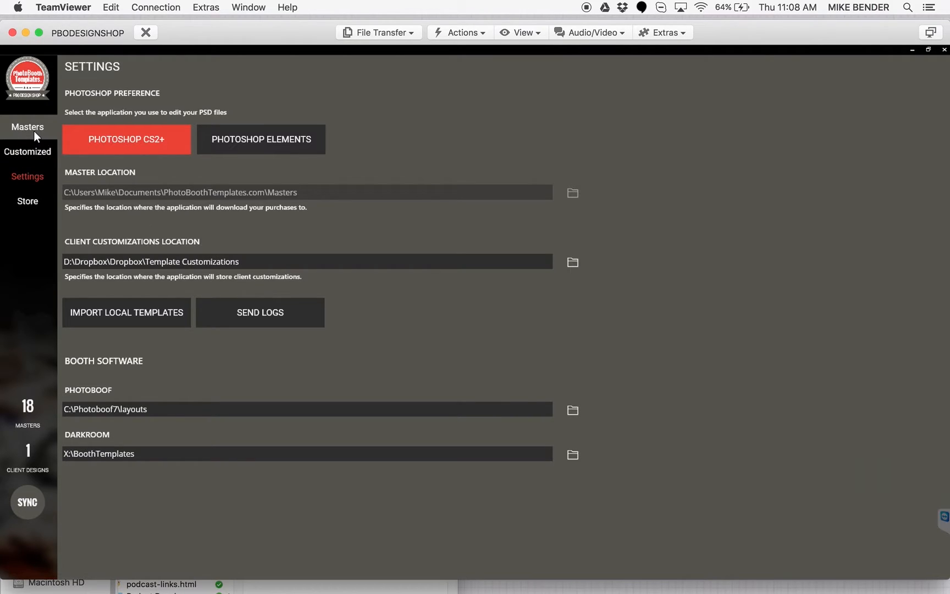
Customize the Casino Night Photo Strips master as '20160908 - CASINO NIGHT PHOTO STRIPS' and list customizations
click(28, 127)
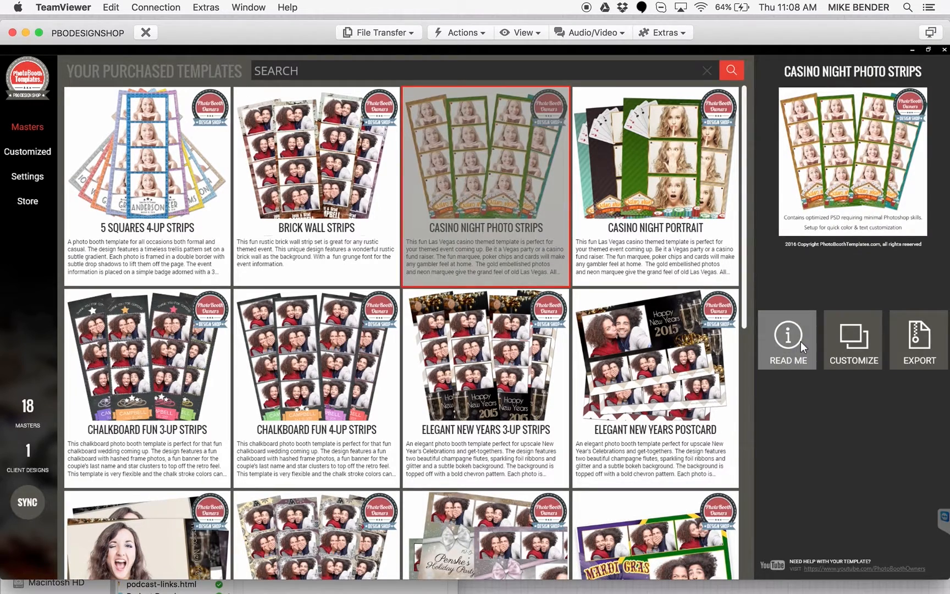
mouse_move(853, 340)
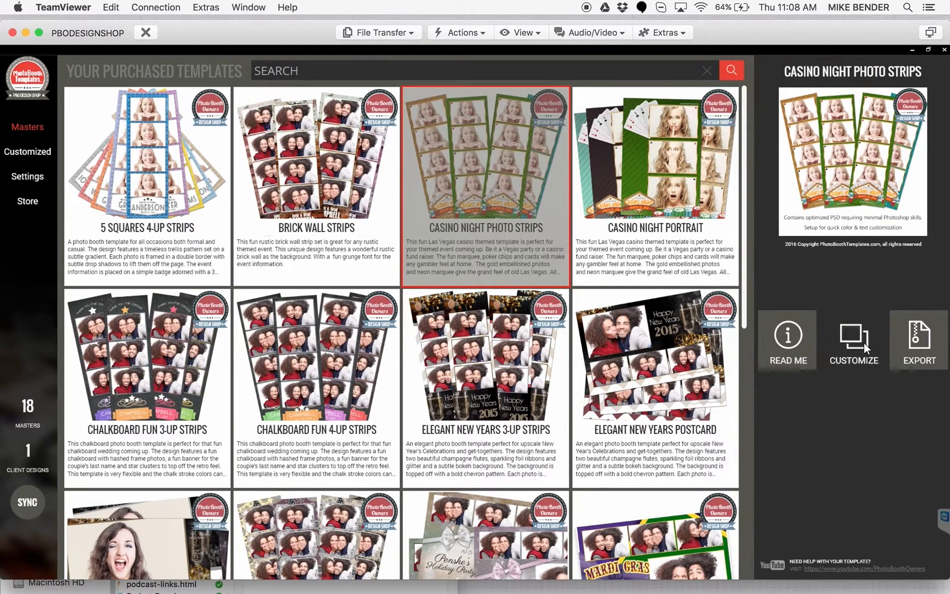
click(854, 339)
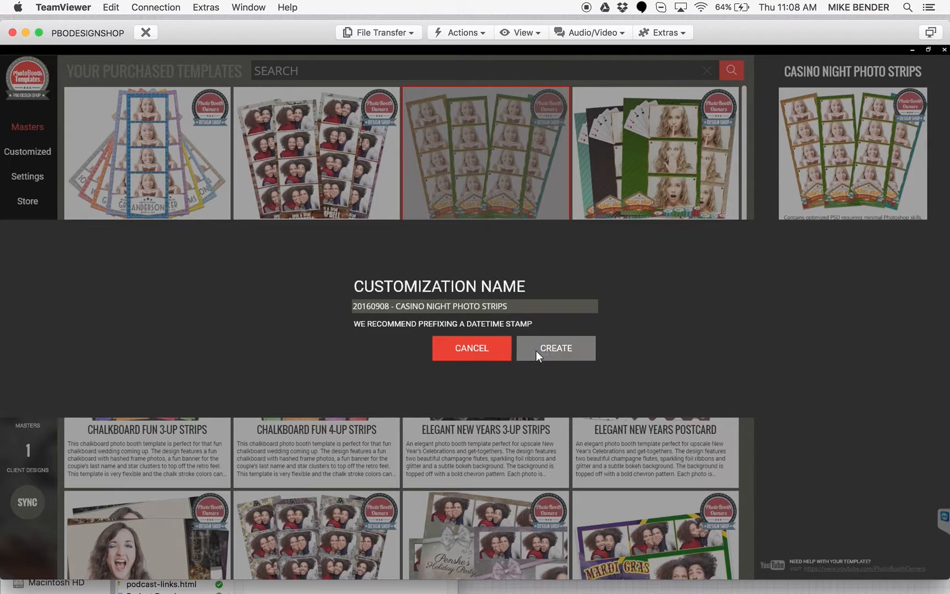
click(554, 348)
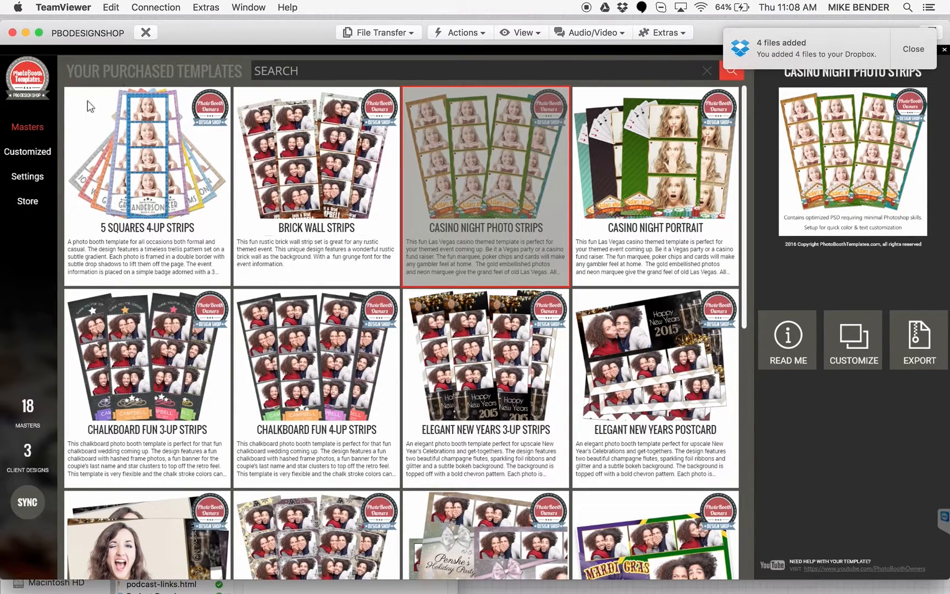
click(27, 151)
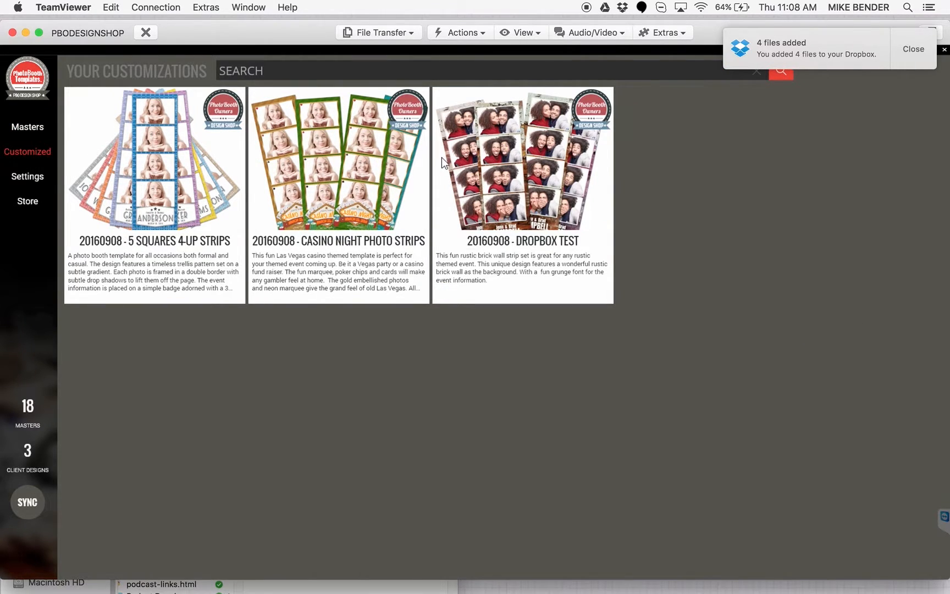
click(914, 49)
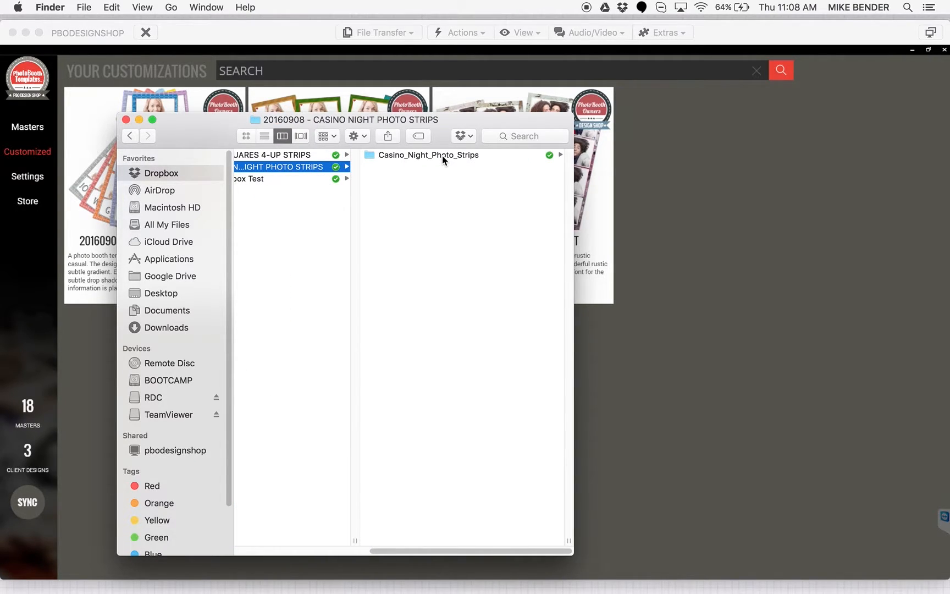
Browse the Casino_Night_Photo_Strips folder in Finder to see coordinates.txt and terms.png
click(427, 155)
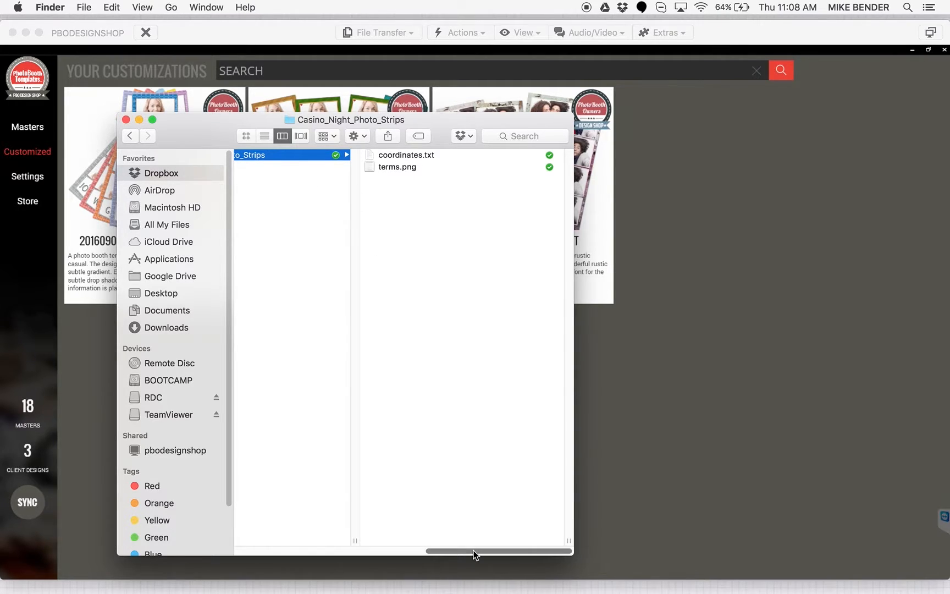
drag(497, 551, 440, 551)
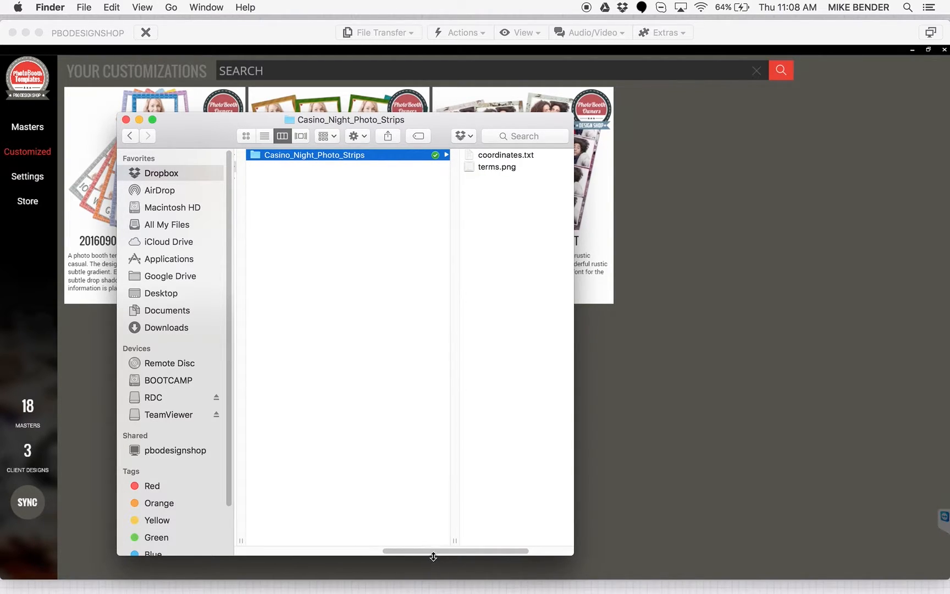
drag(433, 550, 364, 550)
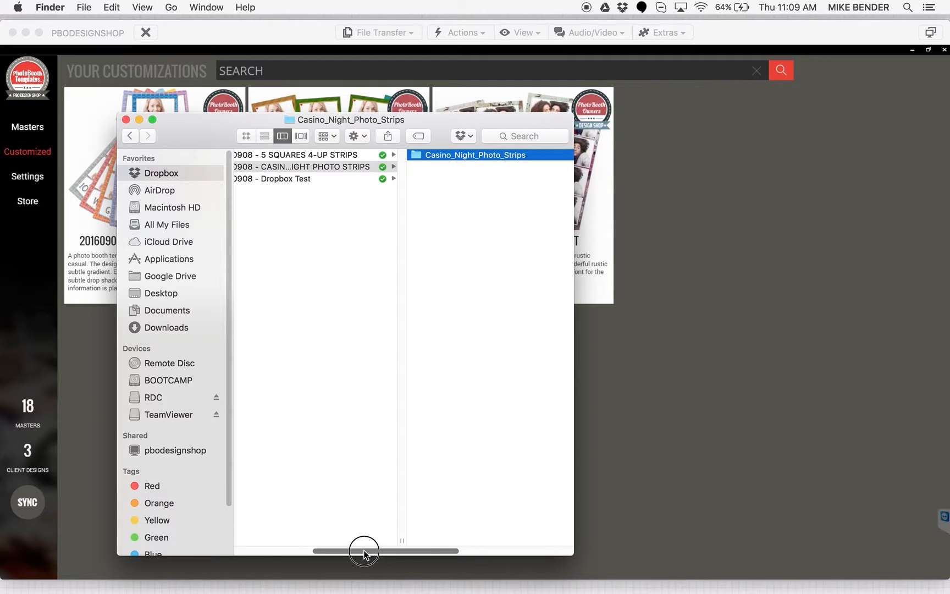
drag(364, 550, 479, 551)
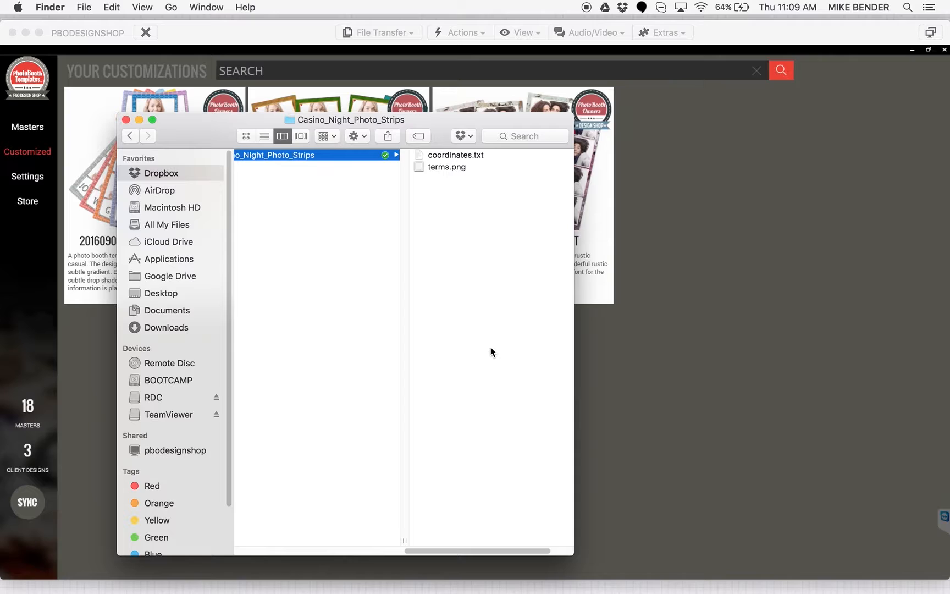
mouse_move(343, 46)
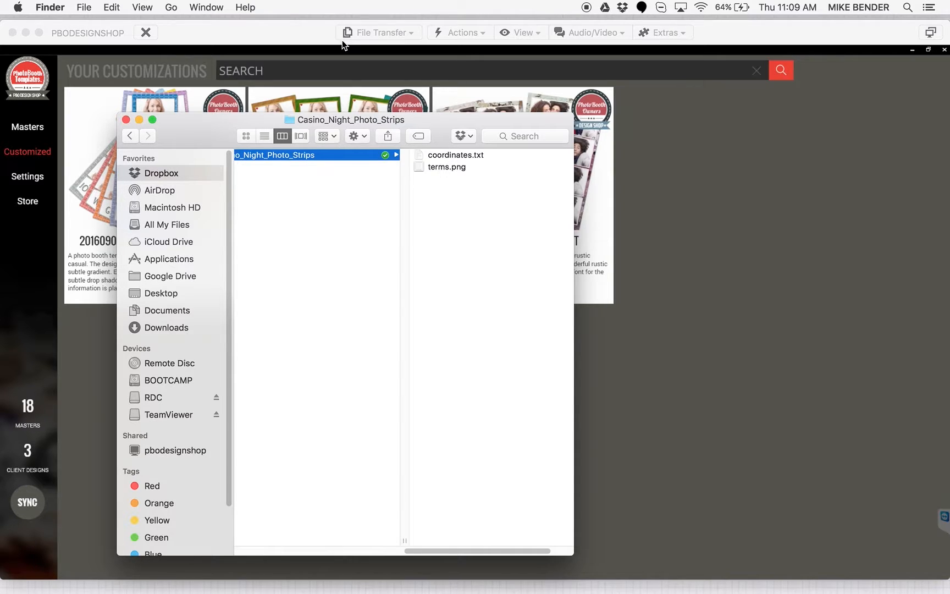
mouse_move(661, 210)
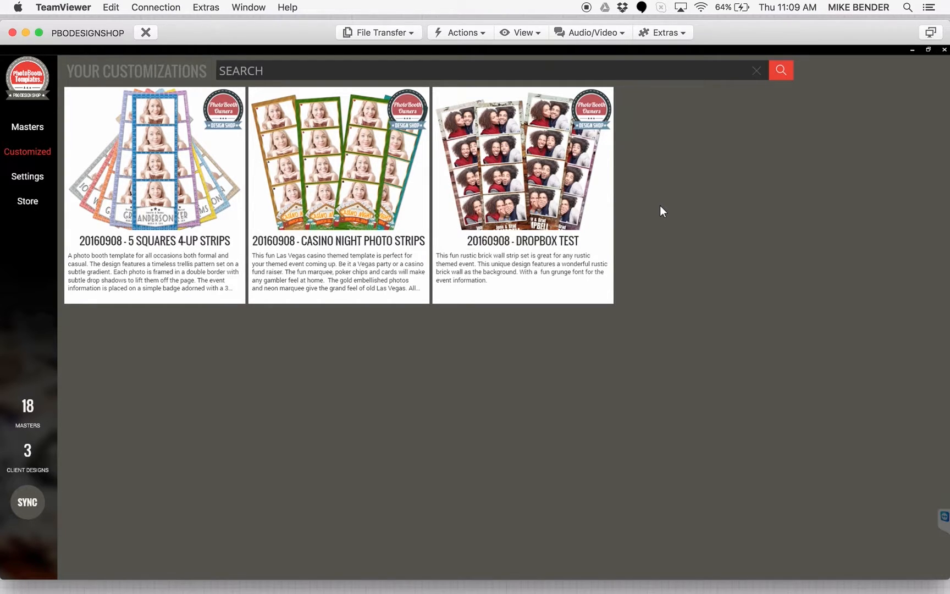
mouse_move(186, 195)
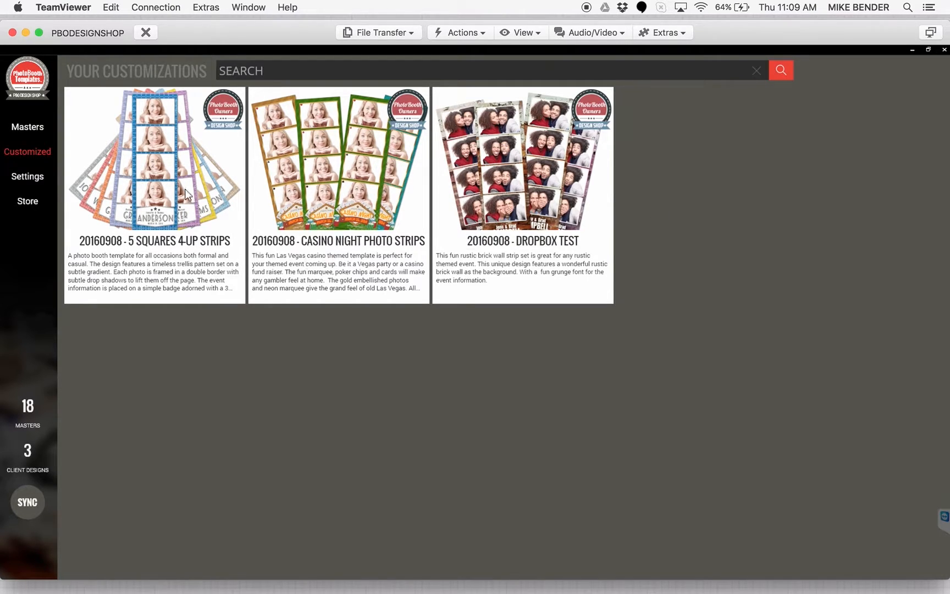
mouse_move(573, 213)
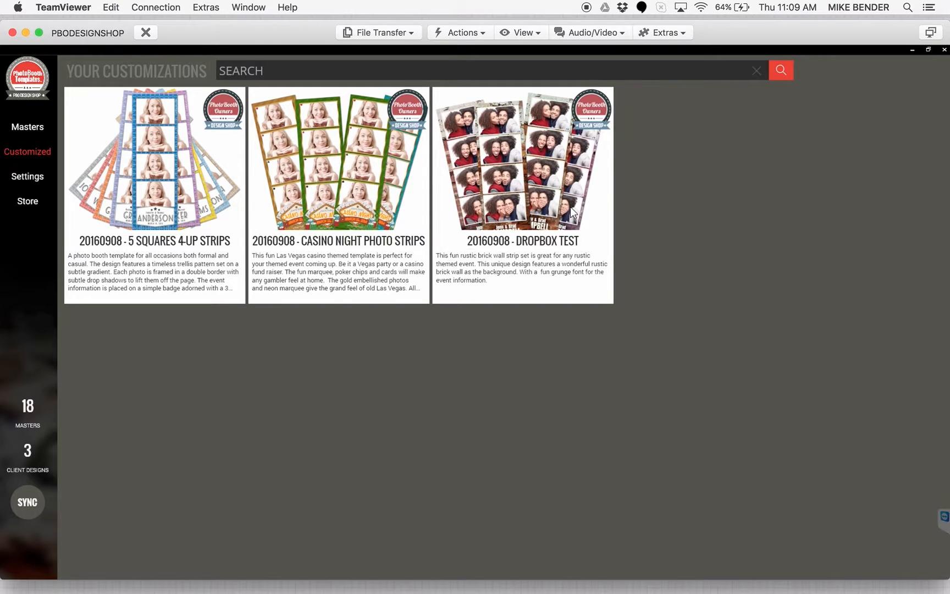
Select the '20160908 - CASINO NIGHT PHOTO STRIPS' tile in Your Customizations
click(319, 160)
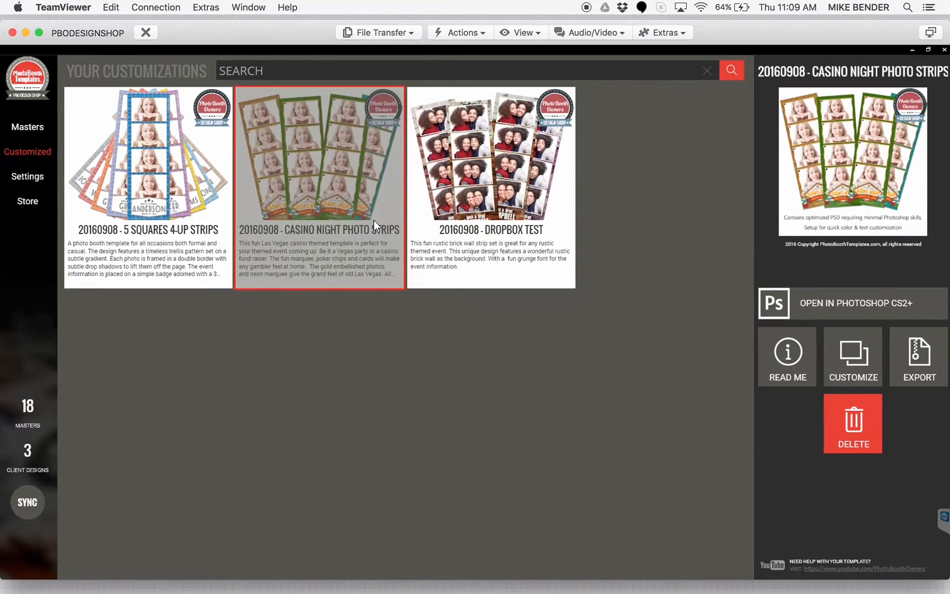
mouse_move(852, 356)
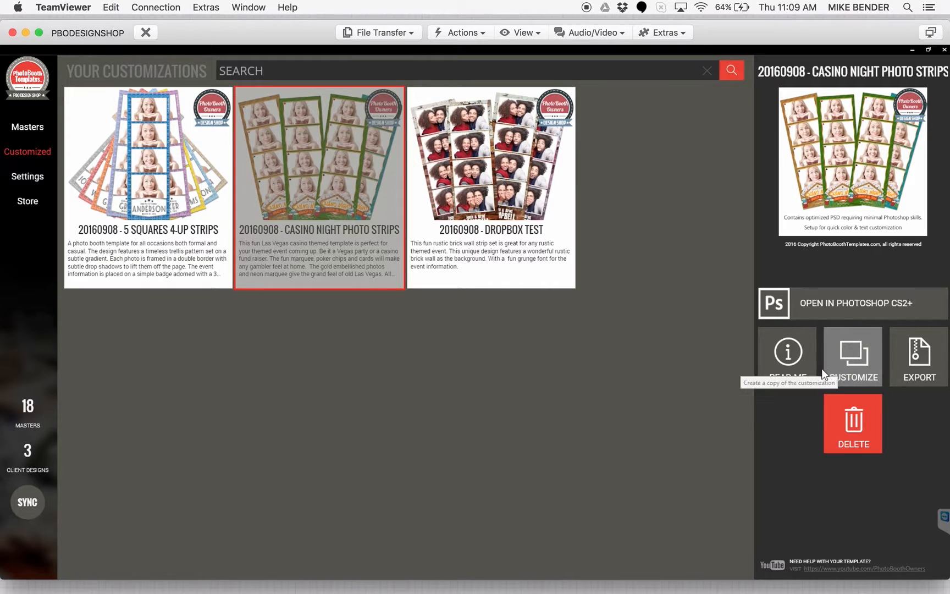